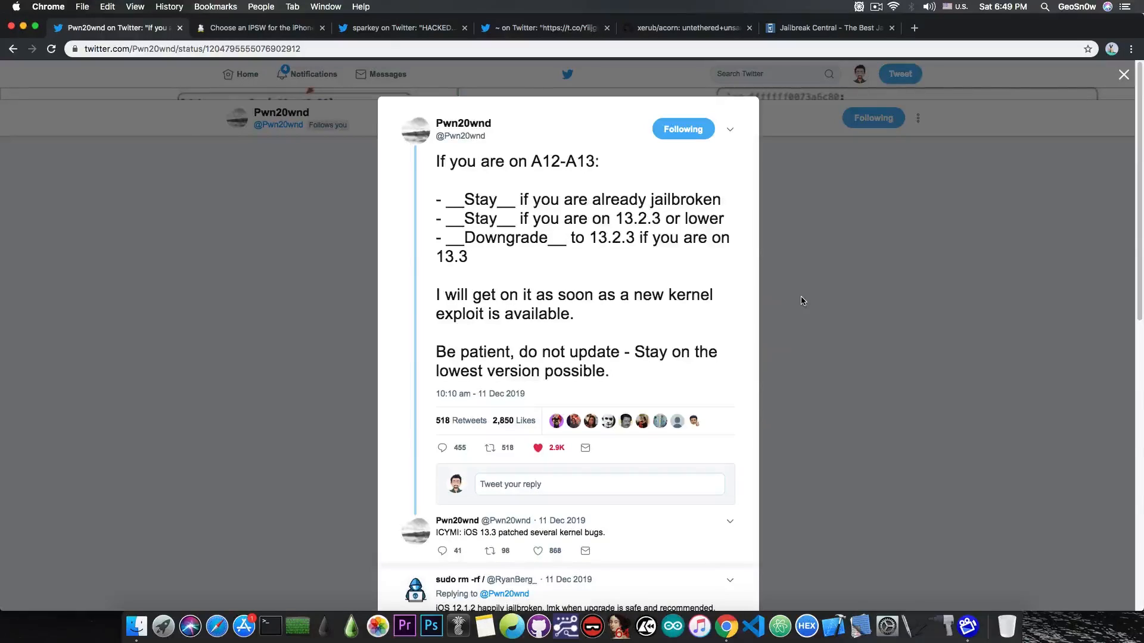
{"action": "mouse_move", "coordinate": [248, 120]}
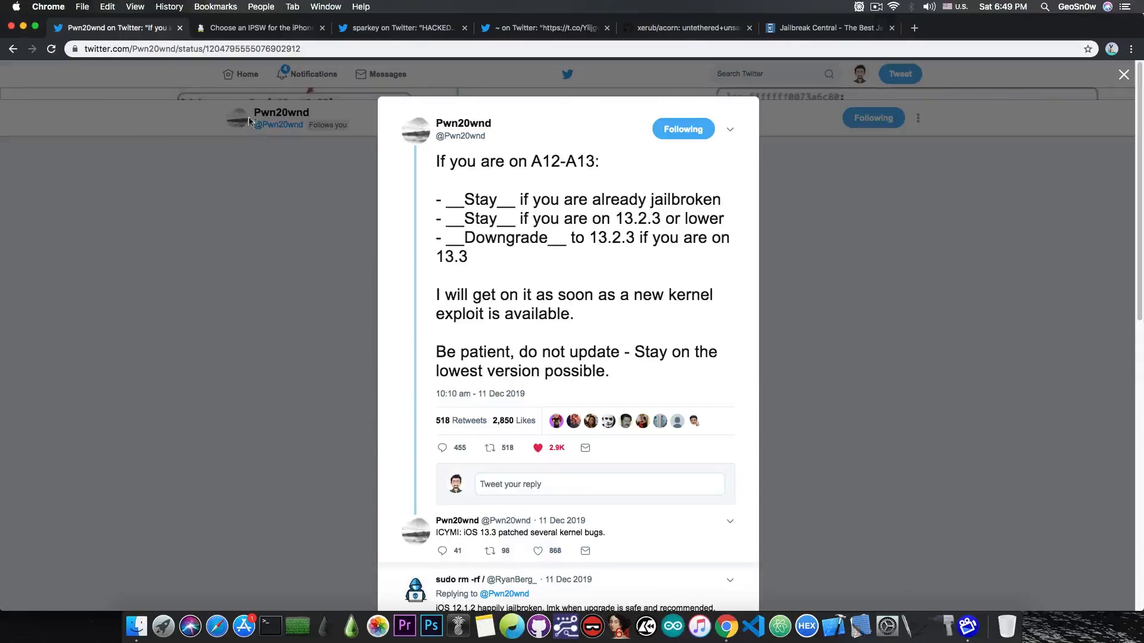
Confirm only iOS 13.3 is signed for iPhone 11 Pro, then view Sparkey's HACKED tweet.
{"action": "left_click", "coordinate": [257, 28]}
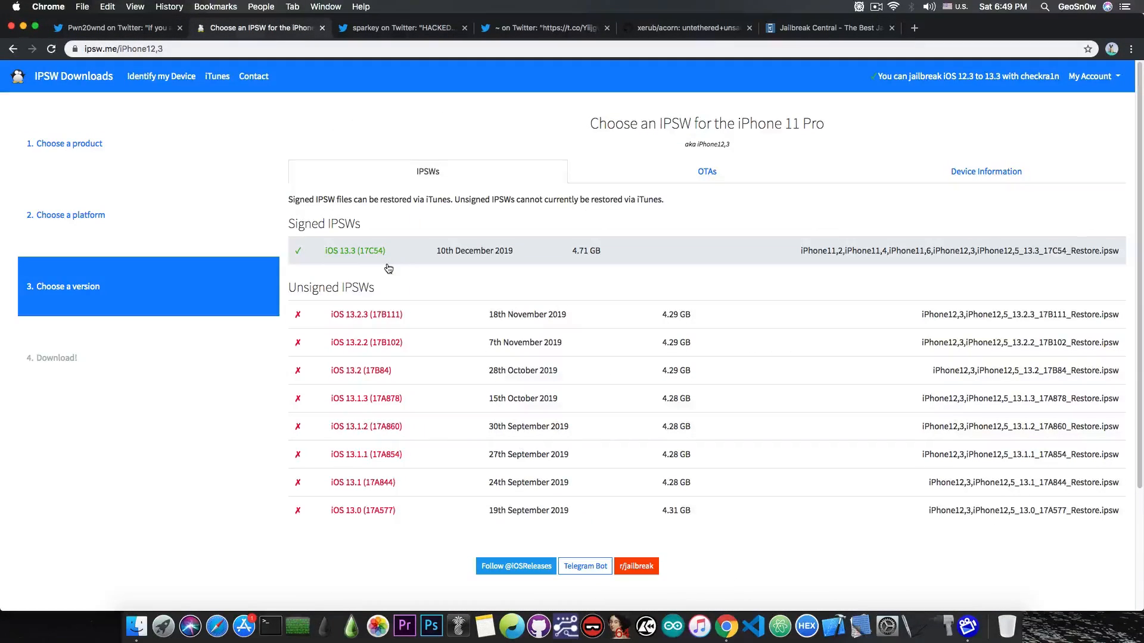
{"action": "mouse_move", "coordinate": [410, 326]}
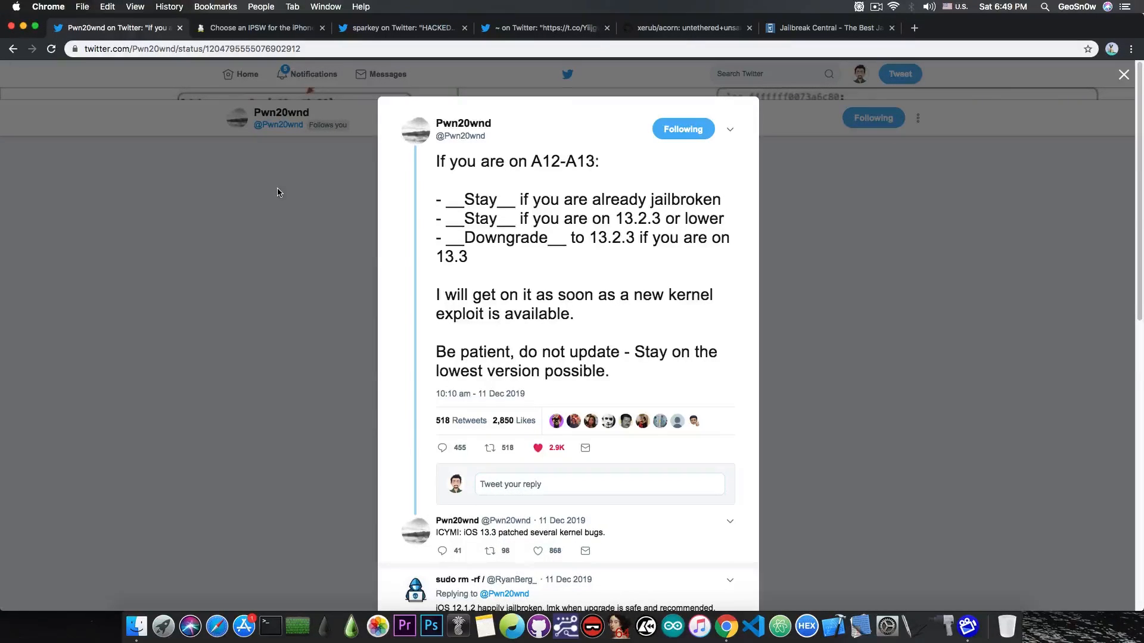
{"action": "mouse_move", "coordinate": [383, 165]}
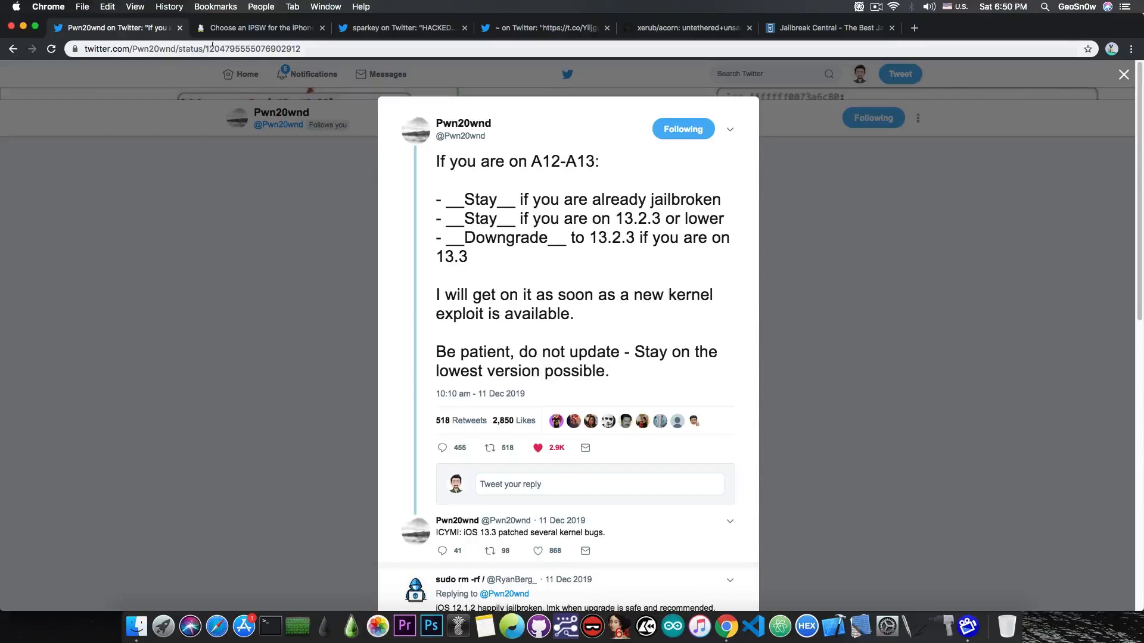
{"action": "left_click", "coordinate": [260, 28]}
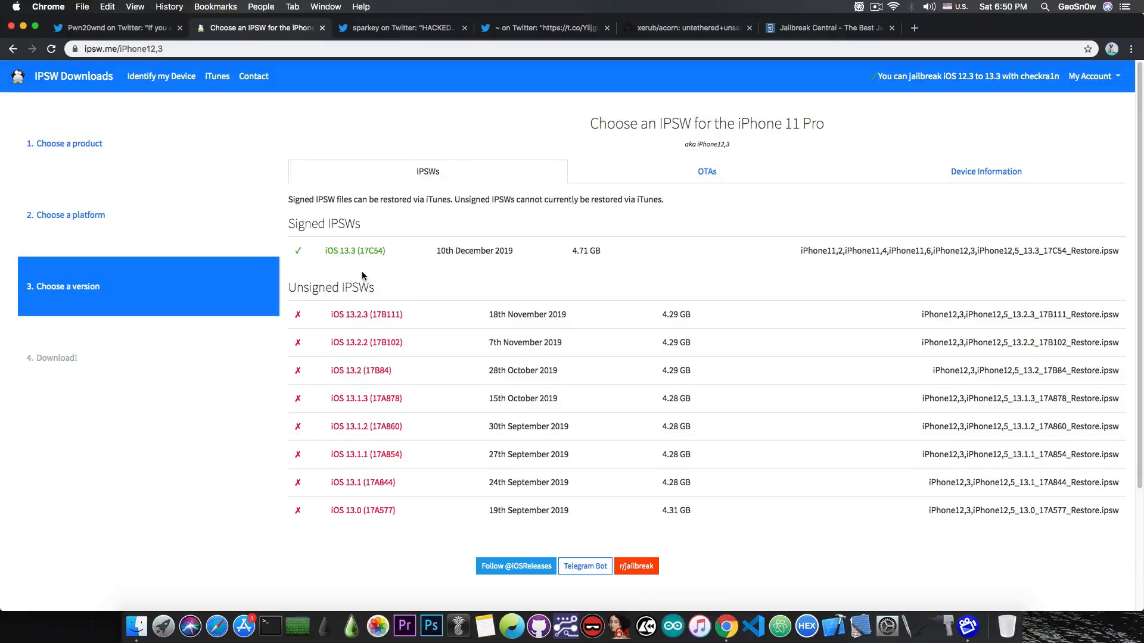
{"action": "mouse_move", "coordinate": [403, 283]}
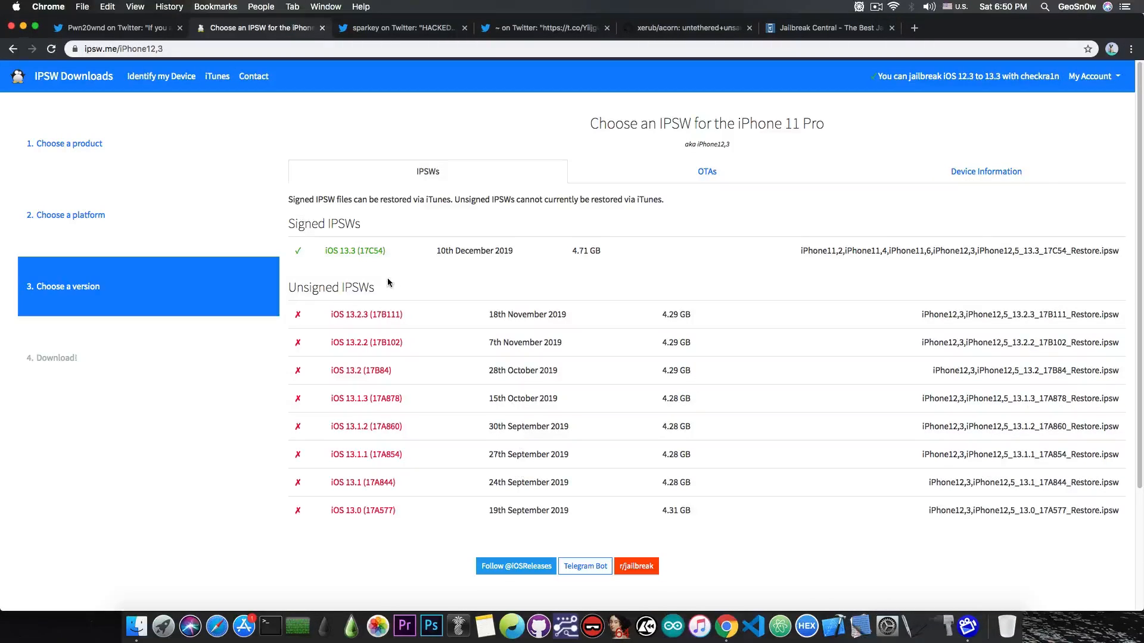
{"action": "left_click", "coordinate": [117, 28]}
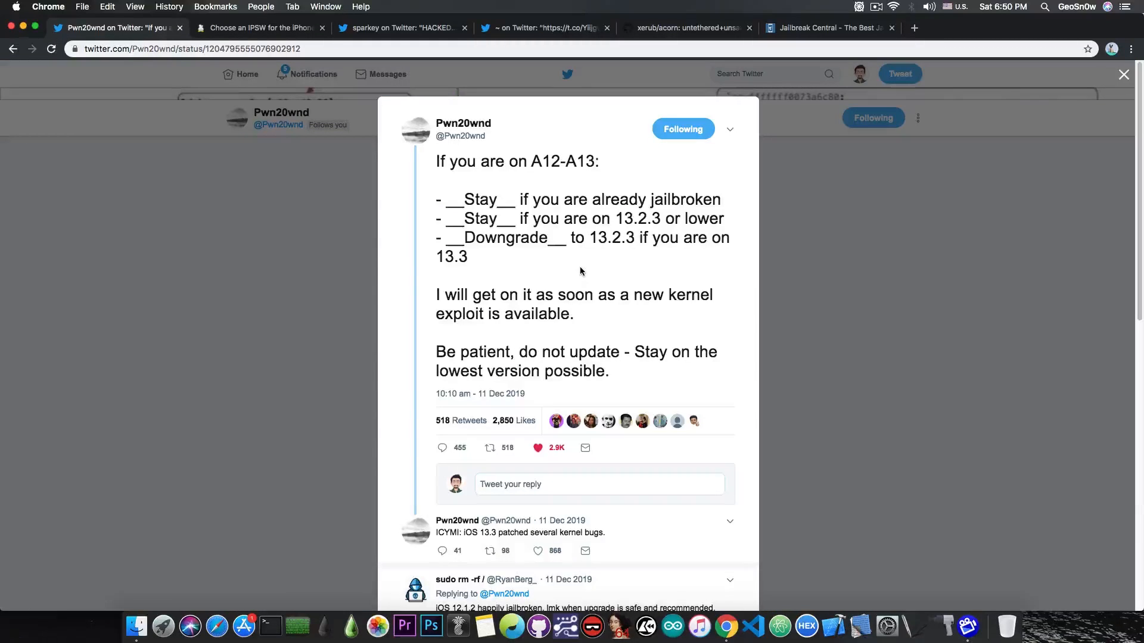
{"action": "mouse_move", "coordinate": [631, 247]}
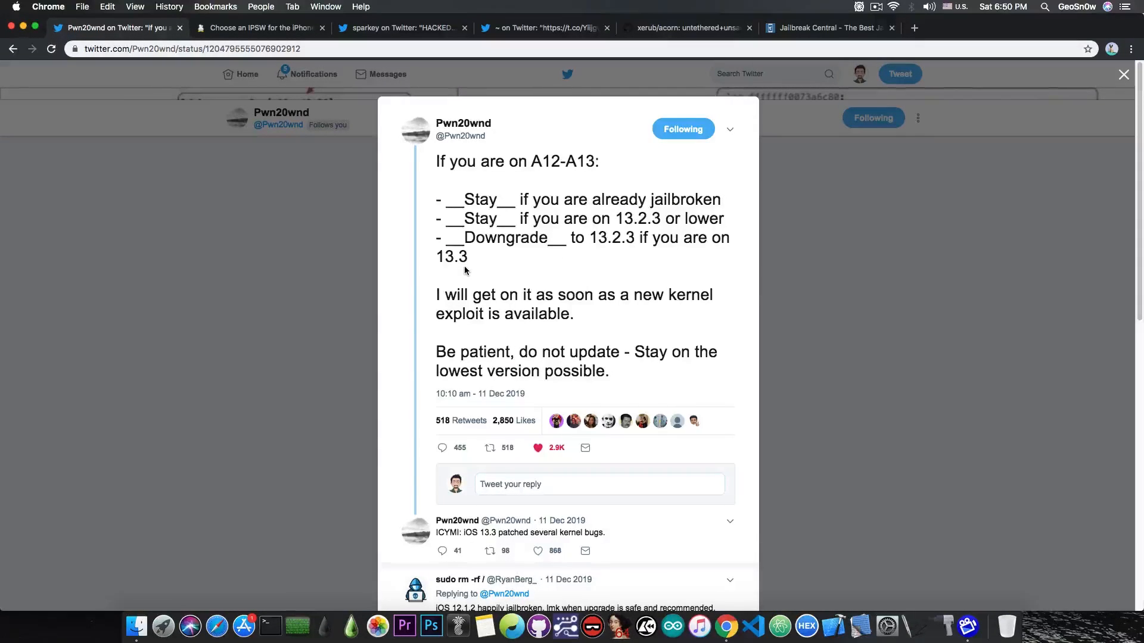
{"action": "left_click", "coordinate": [259, 28]}
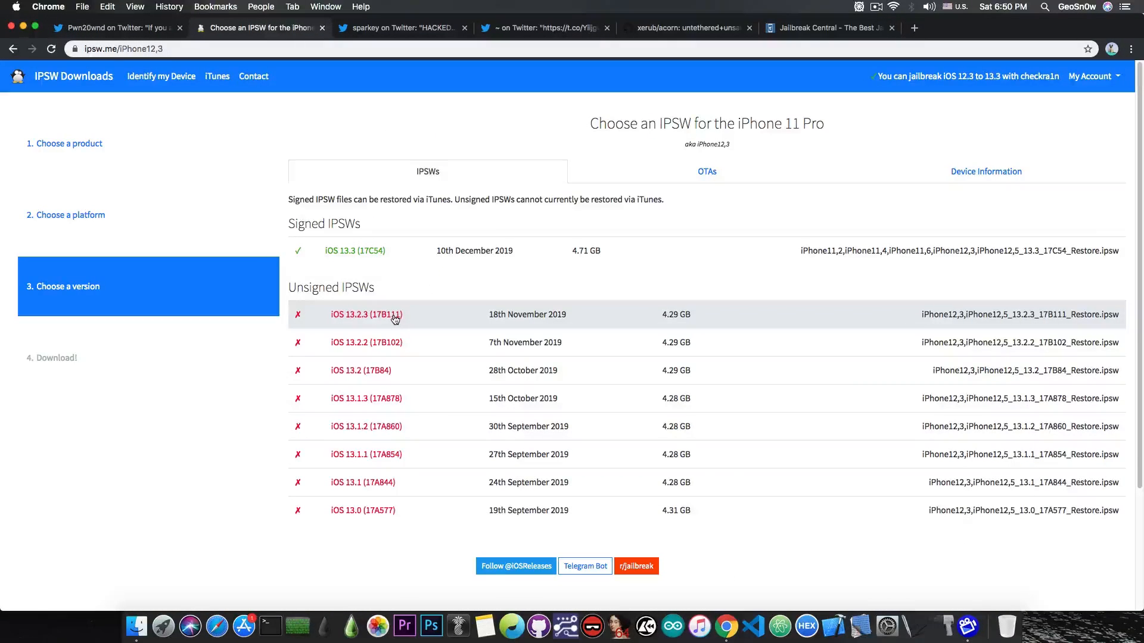
{"action": "mouse_move", "coordinate": [469, 357]}
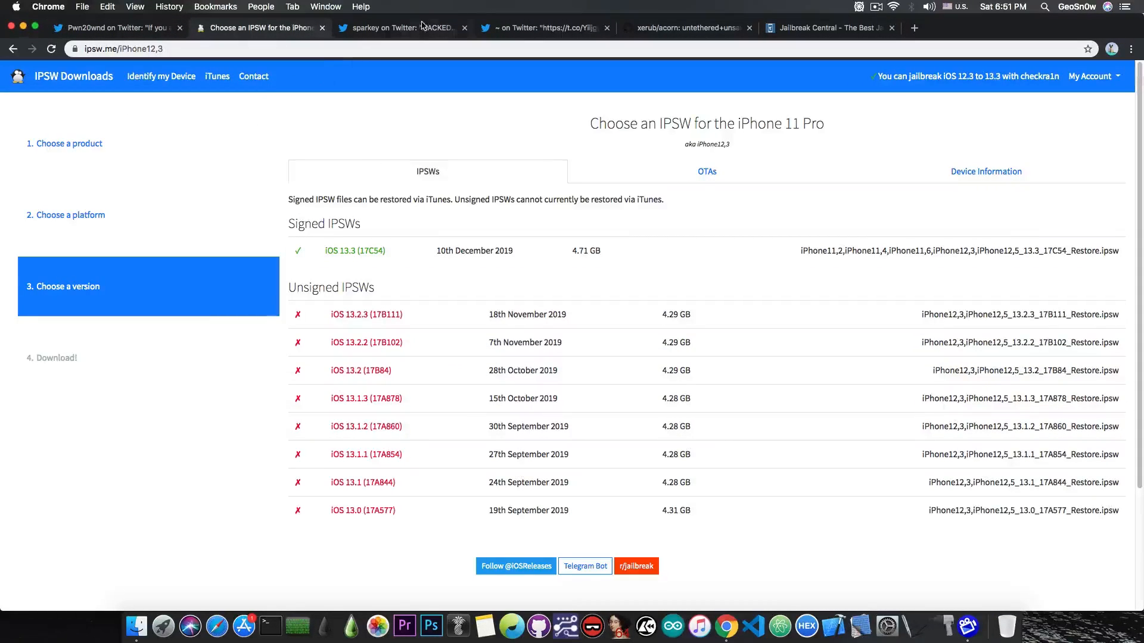
{"action": "left_click", "coordinate": [400, 28]}
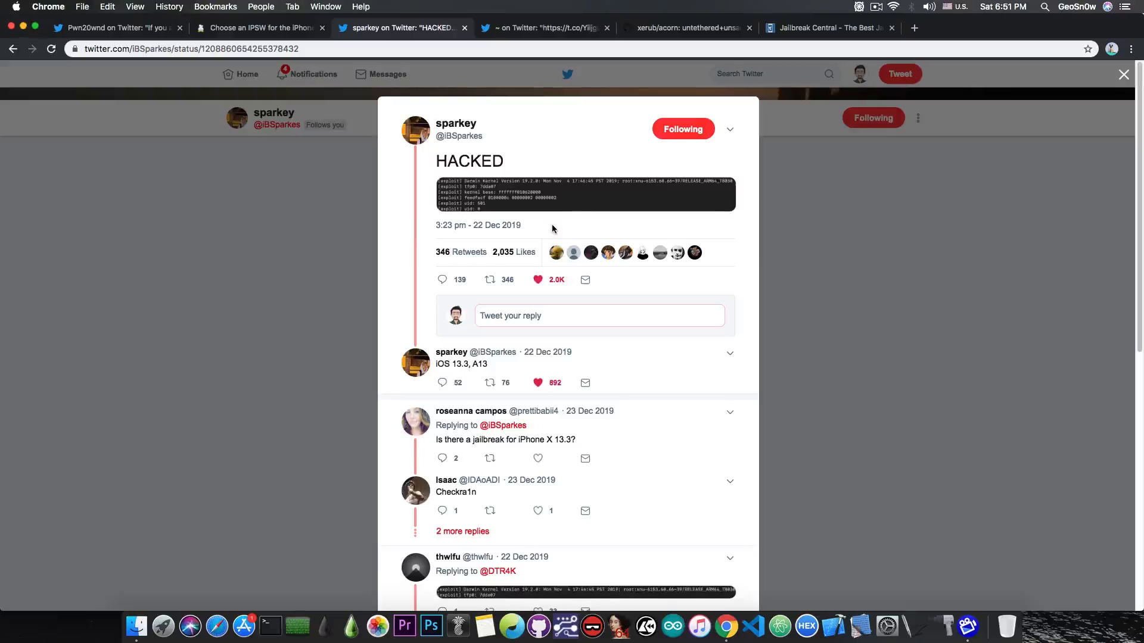
{"action": "left_click", "coordinate": [584, 195]}
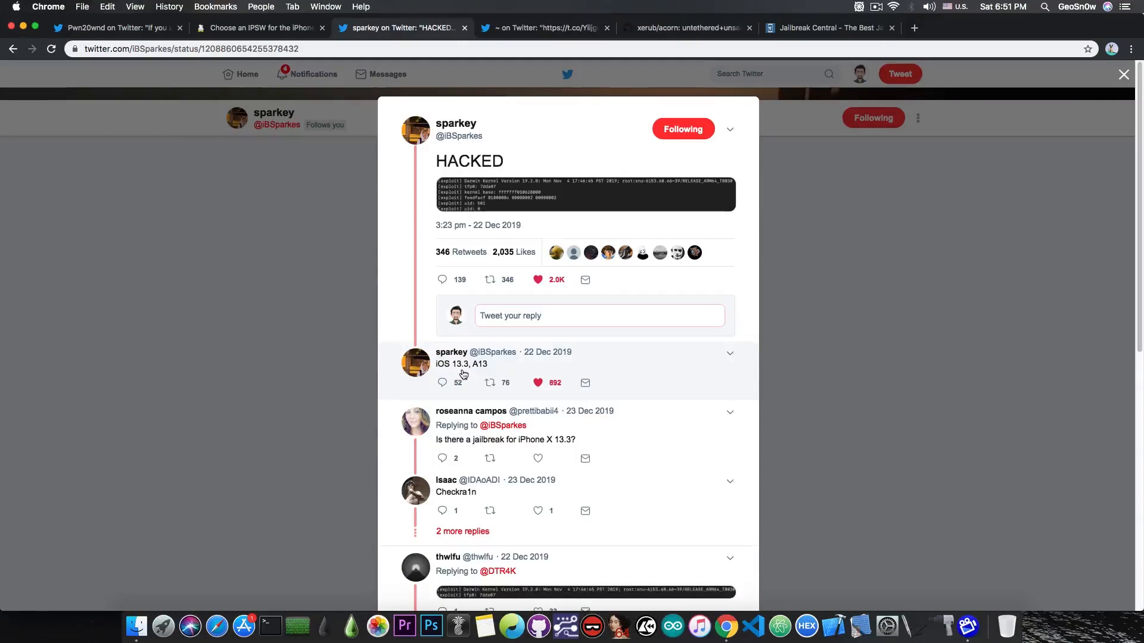
{"action": "mouse_move", "coordinate": [532, 367]}
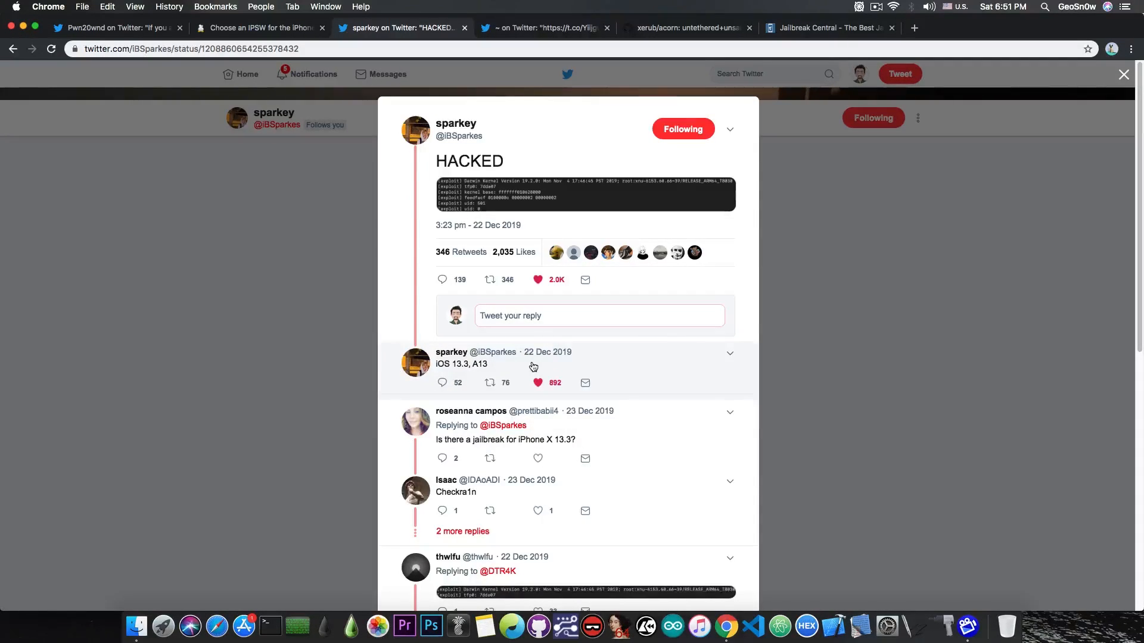
Review the unsigned iOS 13.2.3 and 13.2 rows, then reopen Pwn20wnd's stay-or-downgrade tweet.
{"action": "left_click", "coordinate": [260, 28]}
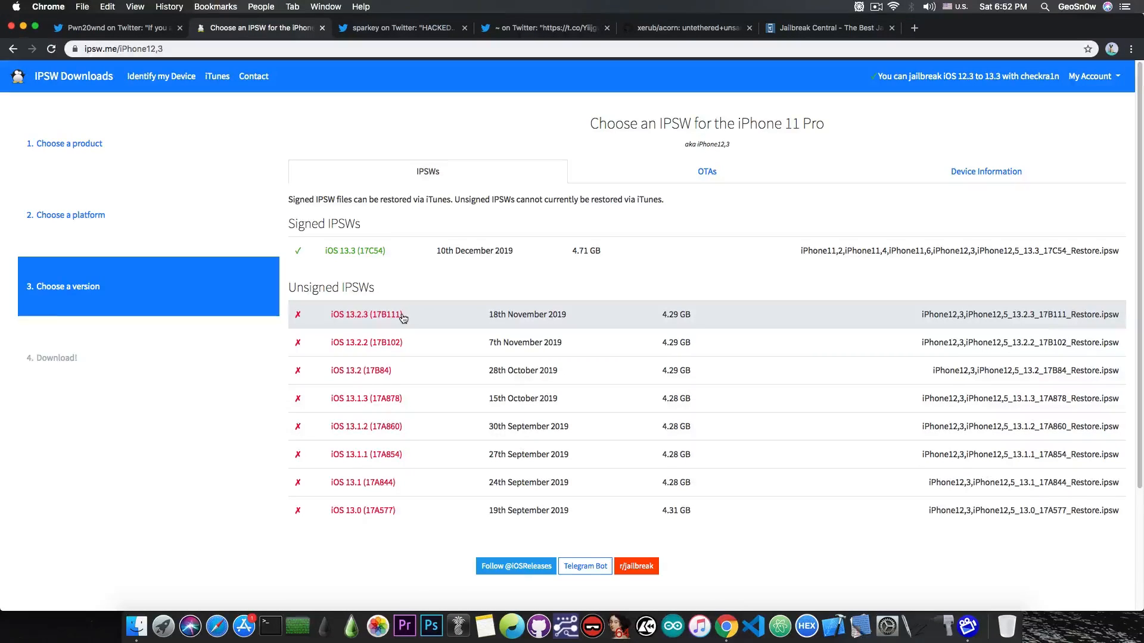
{"action": "mouse_move", "coordinate": [421, 281]}
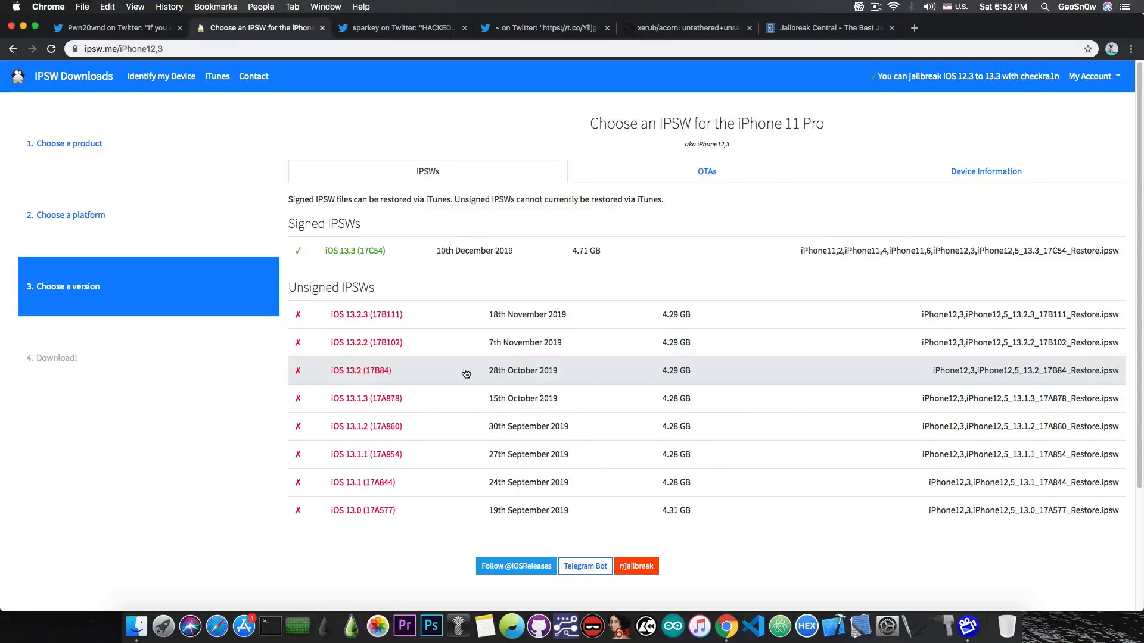
{"action": "left_click", "coordinate": [114, 28]}
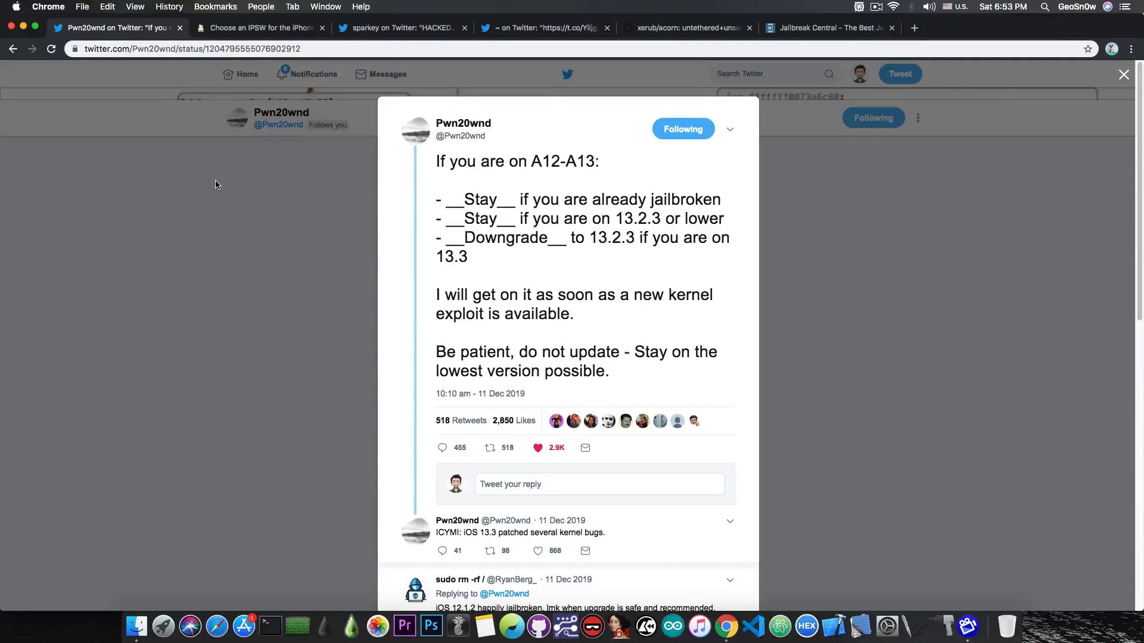
{"action": "left_click", "coordinate": [401, 28]}
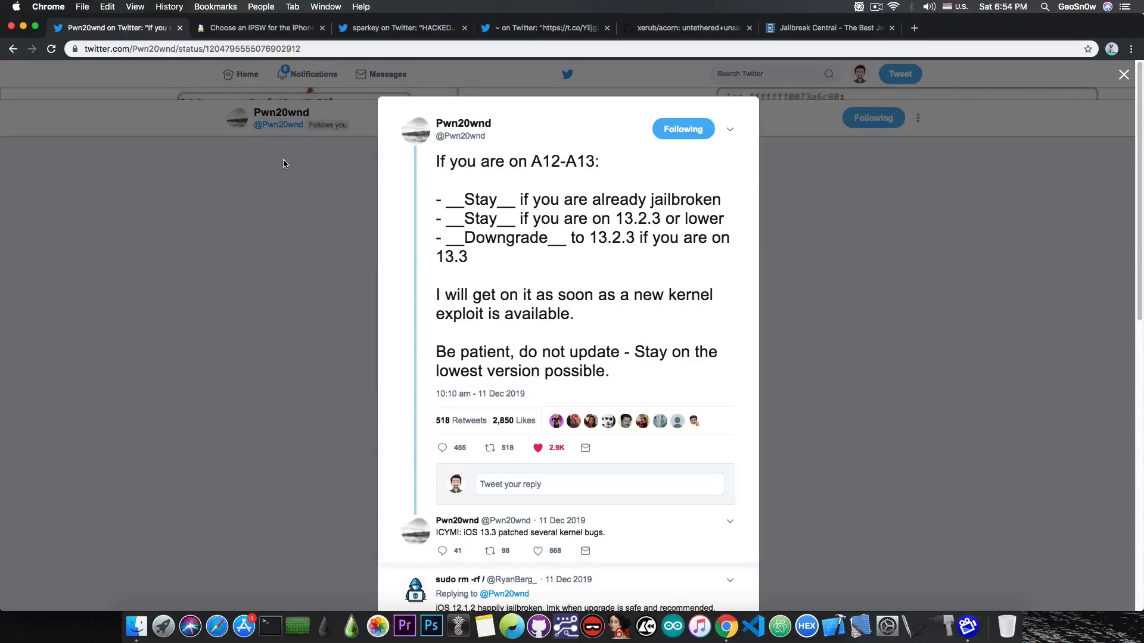
{"action": "left_click", "coordinate": [543, 28]}
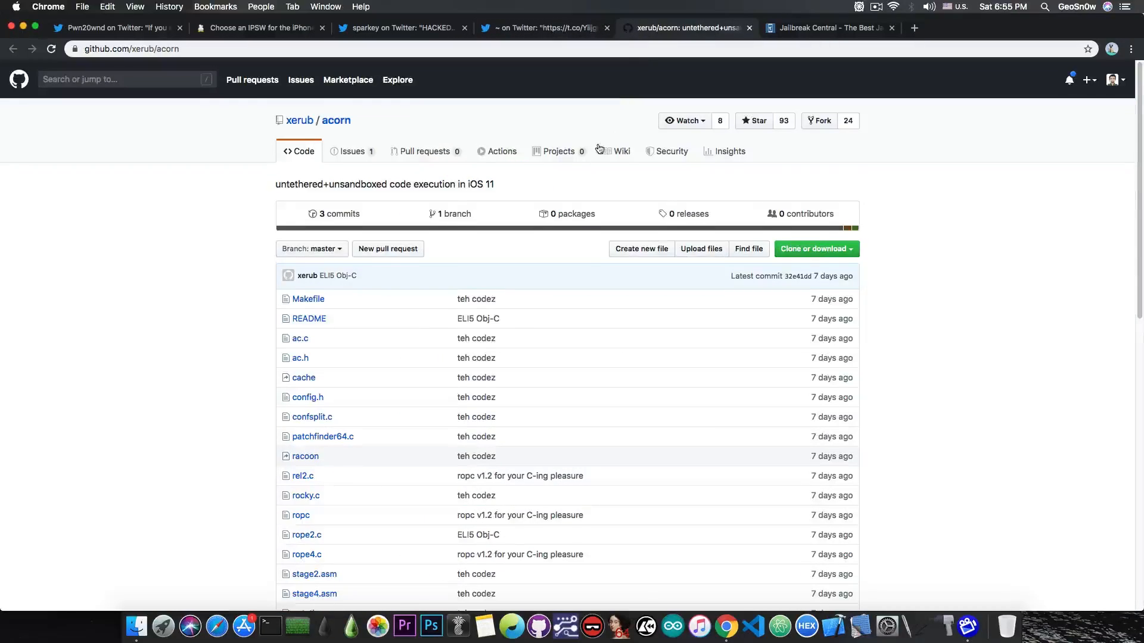
Scroll through the xerub/acorn repository file list.
{"action": "scroll", "scroll_direction": "down", "scroll_amount": 3}
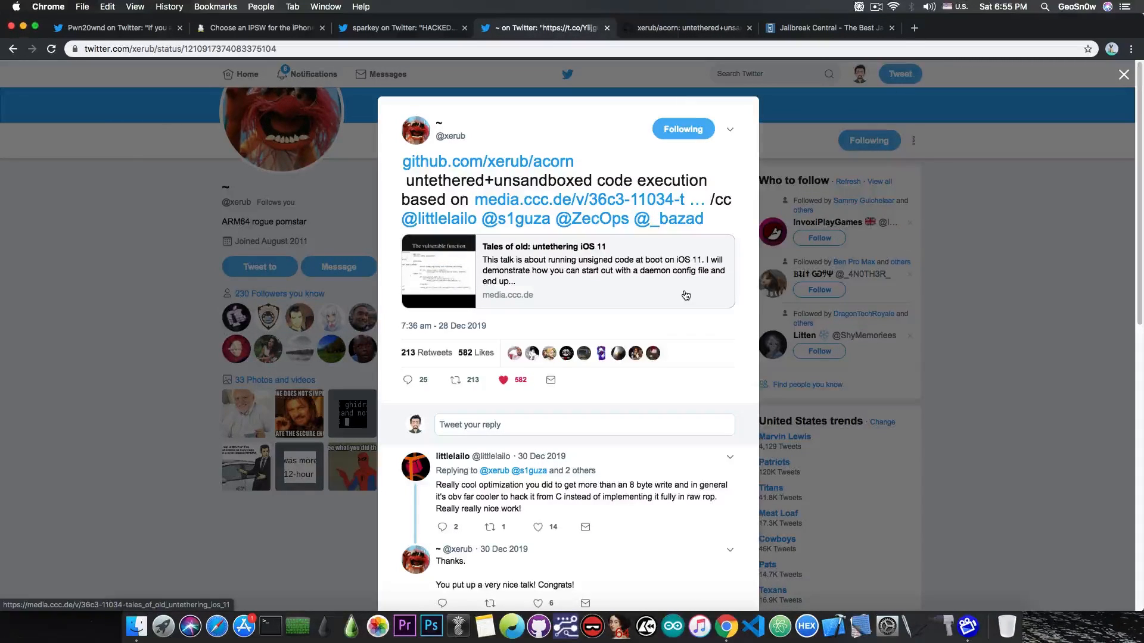
{"action": "left_click", "coordinate": [685, 28]}
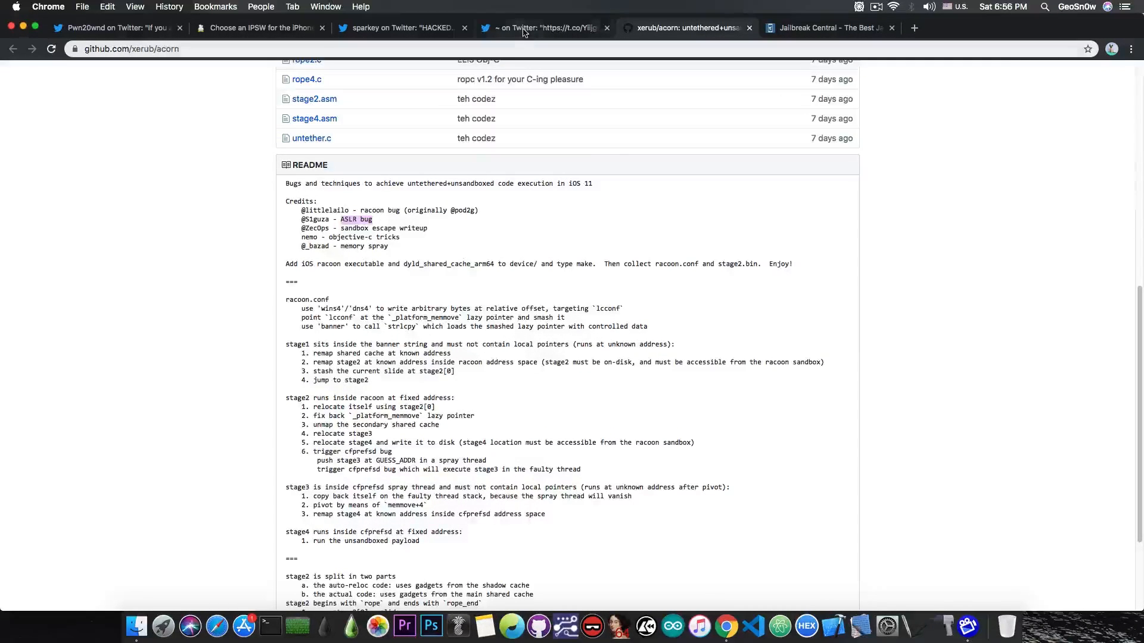
Return to xerub's tweet linking acorn and the 'Tales of old: untethering iOS 11' talk.
{"action": "left_click", "coordinate": [544, 28]}
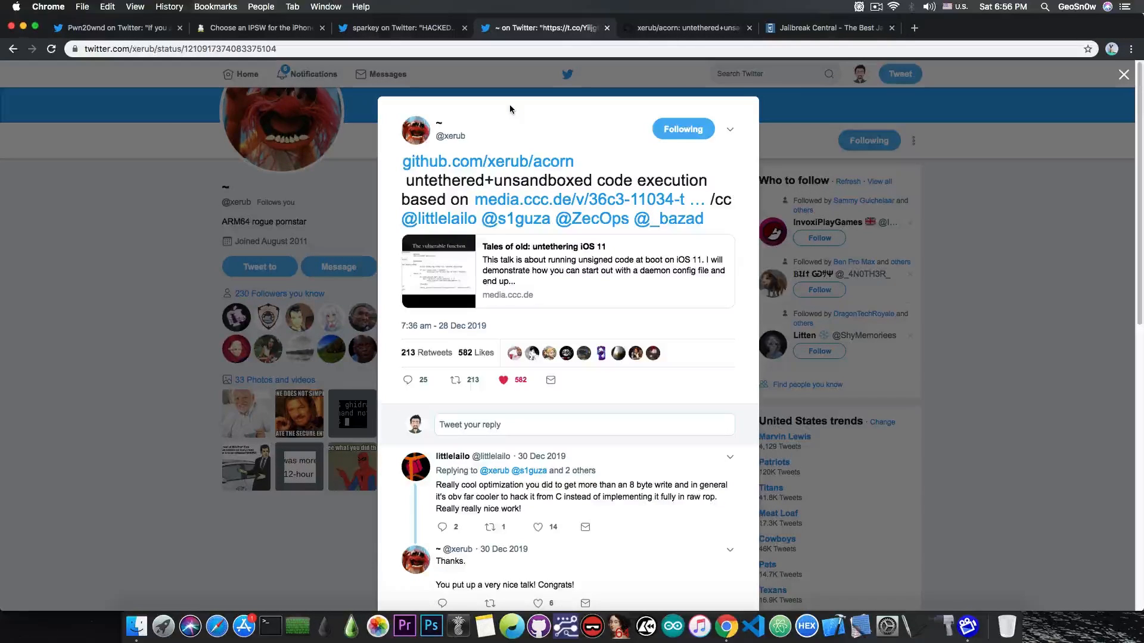
{"action": "left_click", "coordinate": [686, 28]}
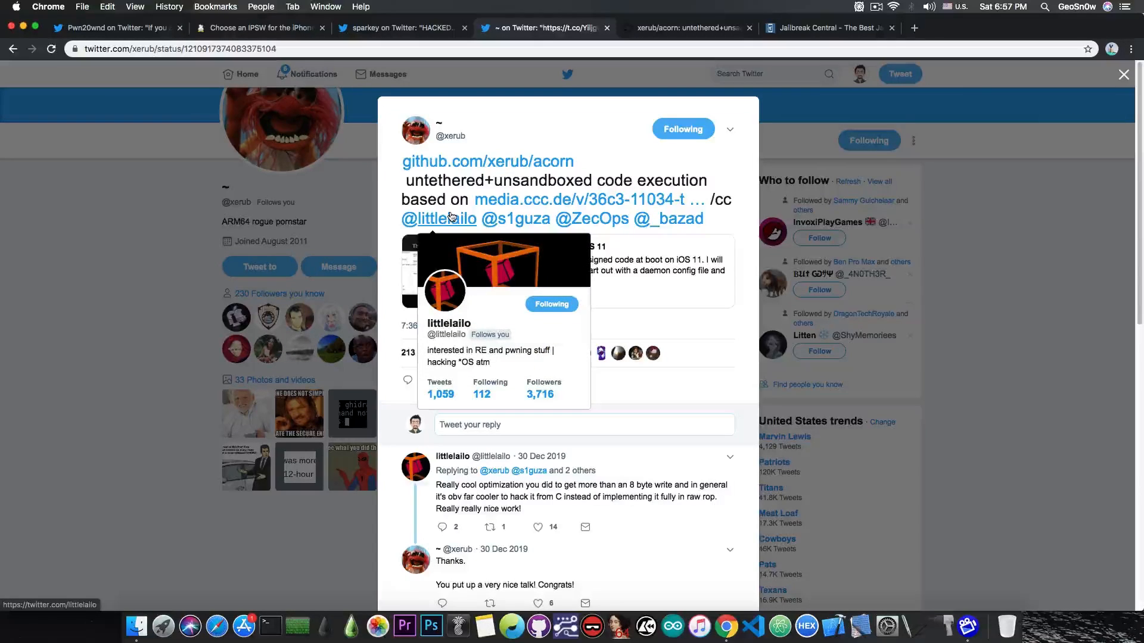
{"action": "mouse_move", "coordinate": [617, 154]}
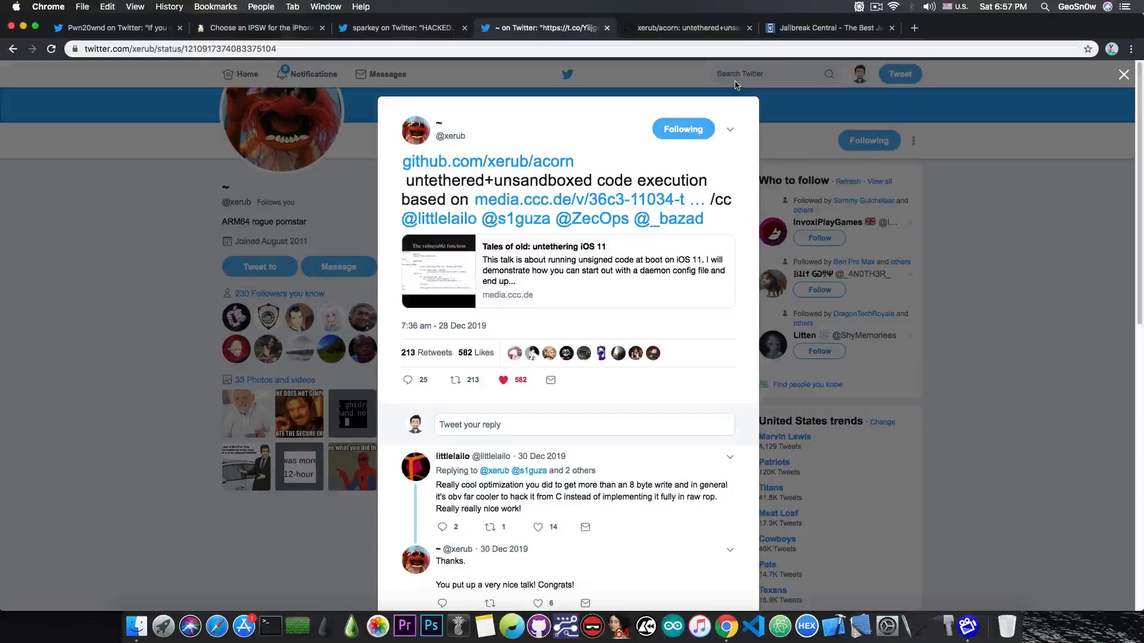
{"action": "left_click", "coordinate": [828, 28]}
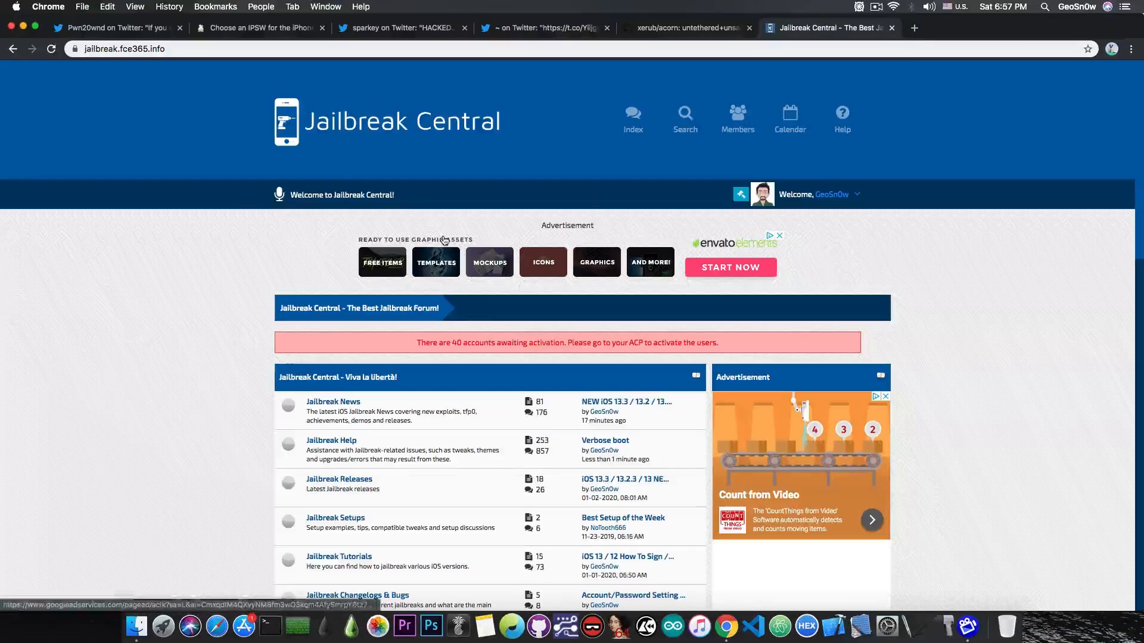
Scroll the Jailbreak Central page, then minimize Chrome to show the desktop.
{"action": "scroll", "scroll_direction": "down", "scroll_amount": 3}
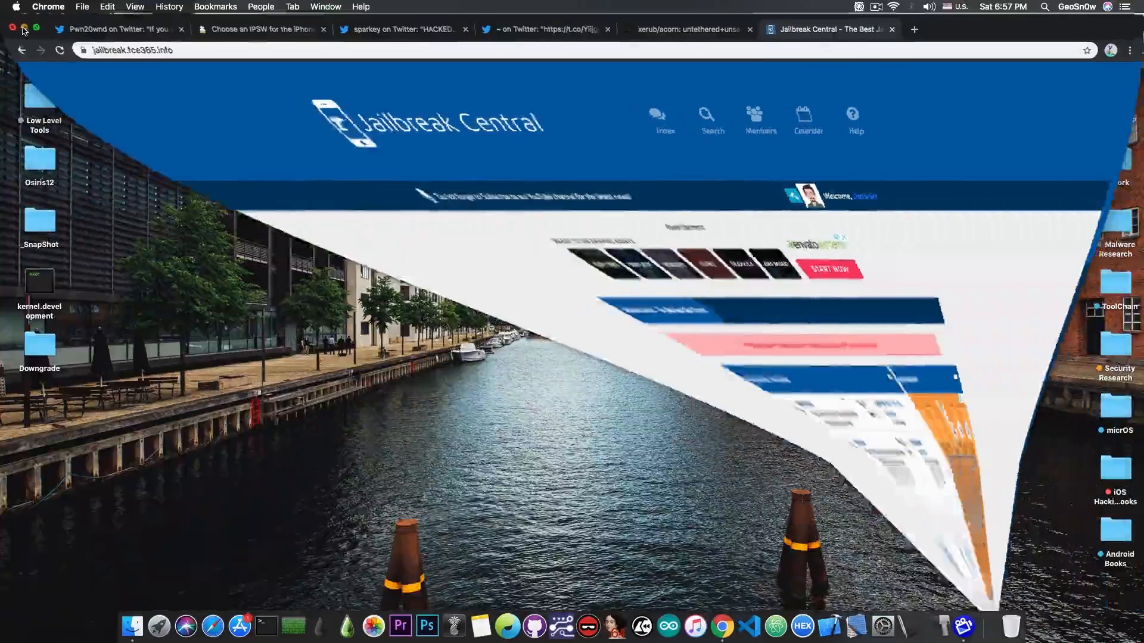
{"action": "left_click", "coordinate": [12, 27]}
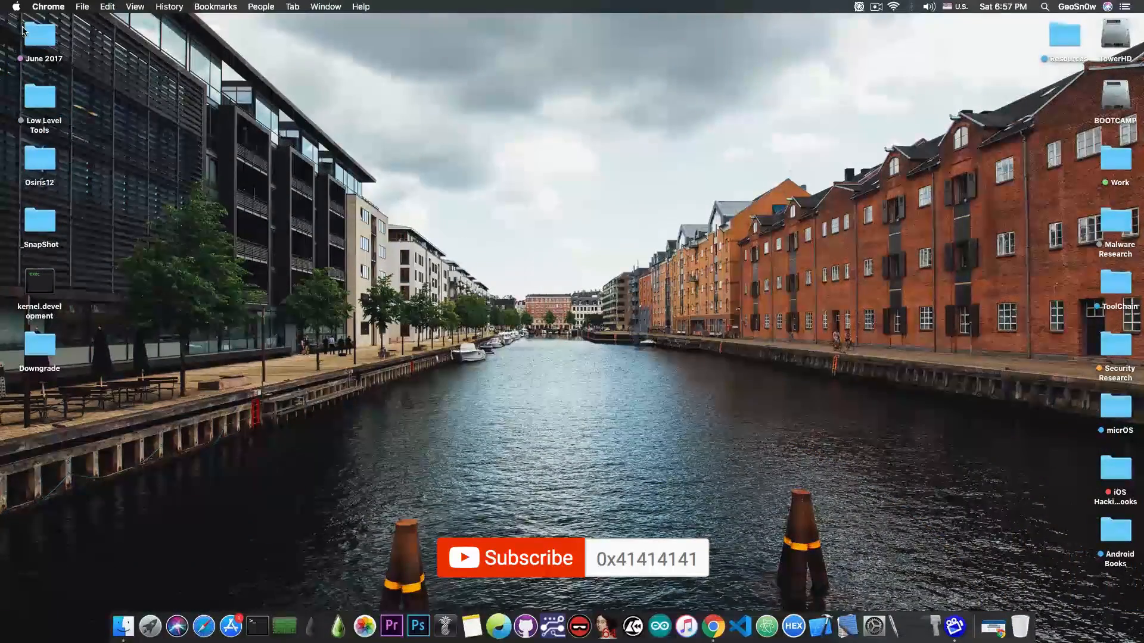